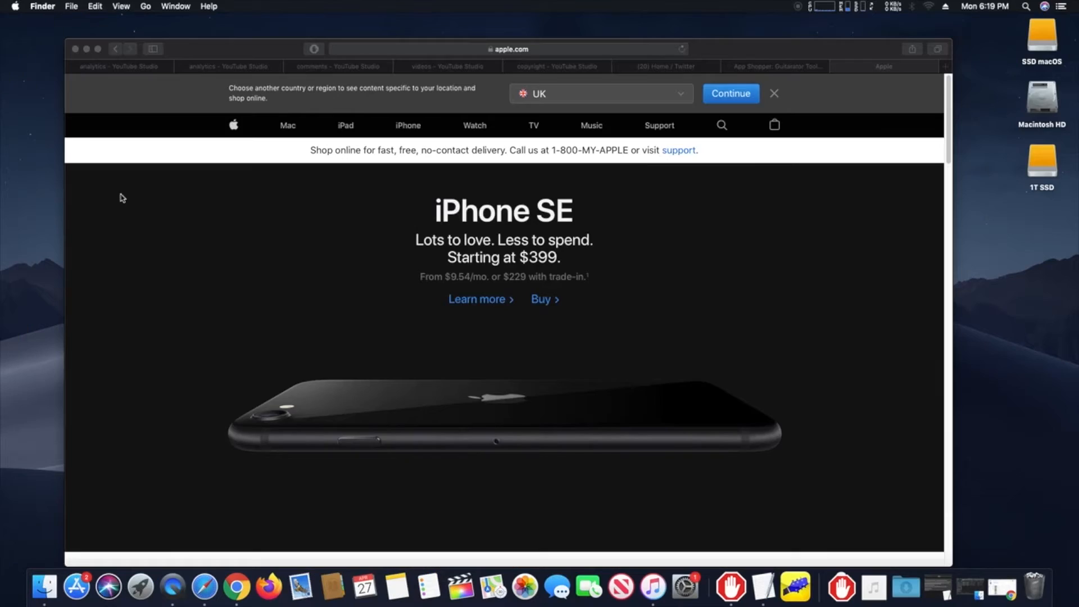
pyautogui.moveTo(98, 308)
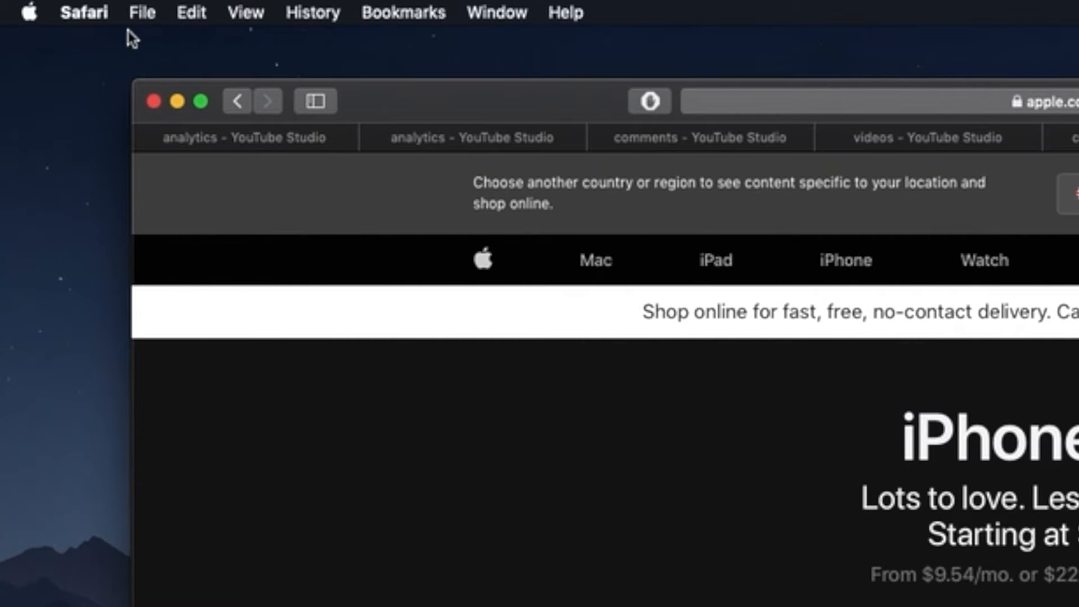
# - Open the Safari application menu from the menu bar
pyautogui.click(84, 12)
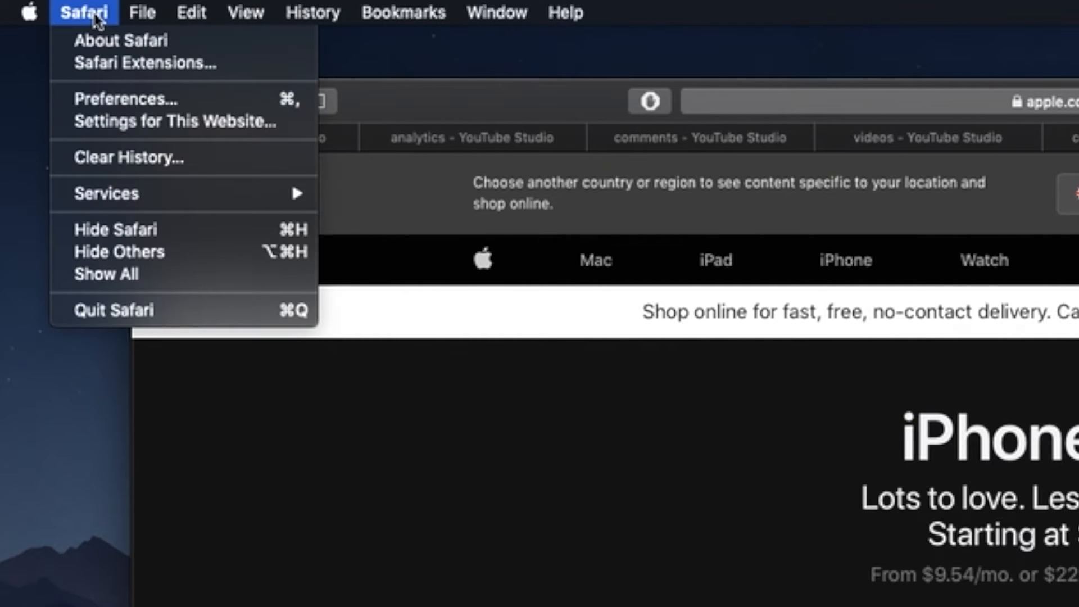
pyautogui.moveTo(144, 62)
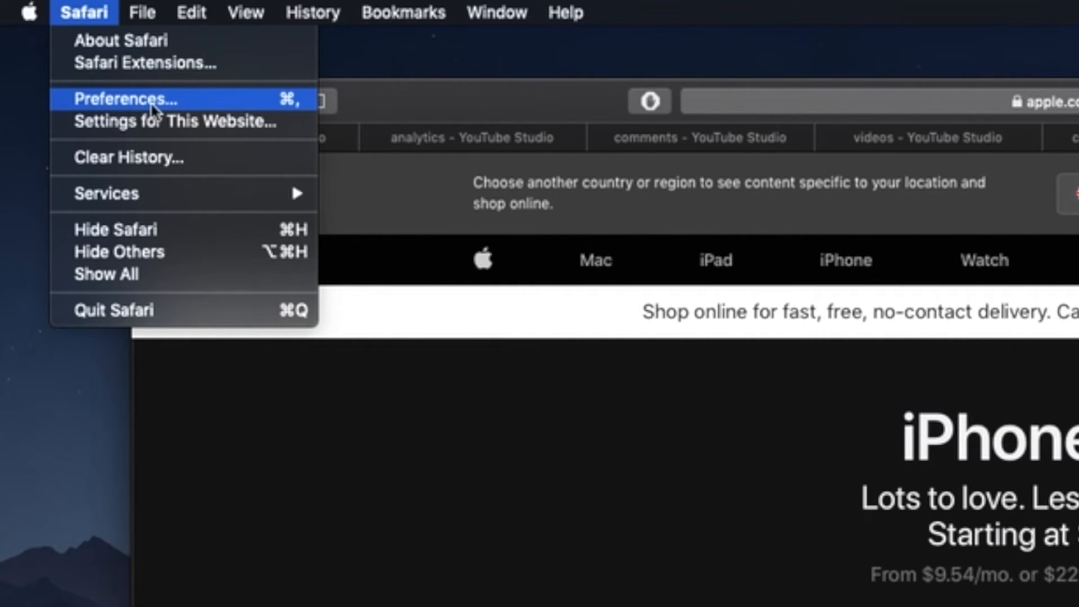
pyautogui.moveTo(117, 106)
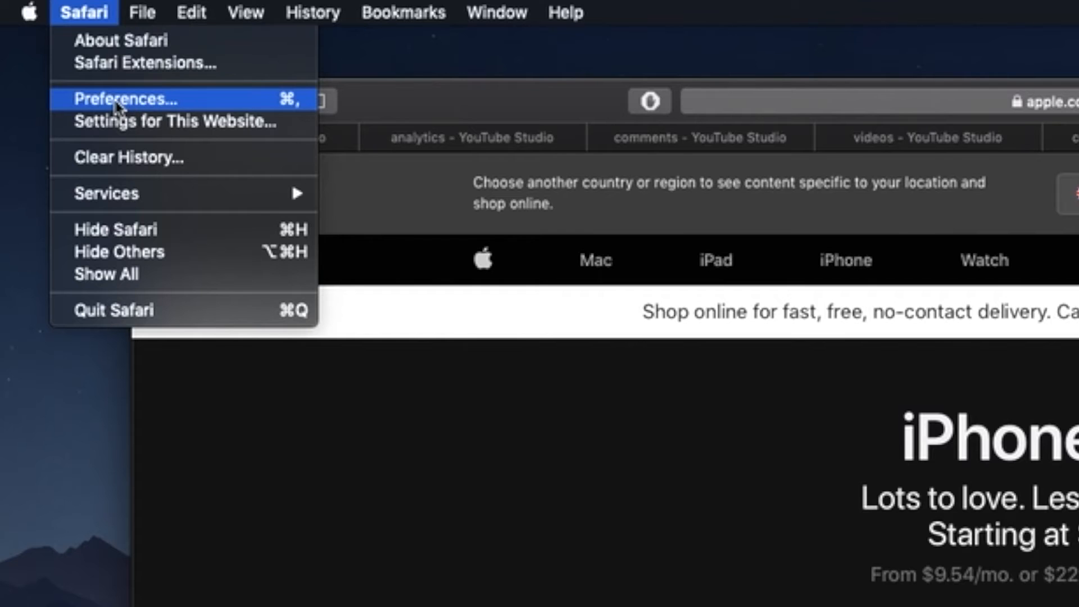
# - In Safari Preferences' Advanced tab, enable 'Show Develop menu in menu bar'
pyautogui.click(126, 99)
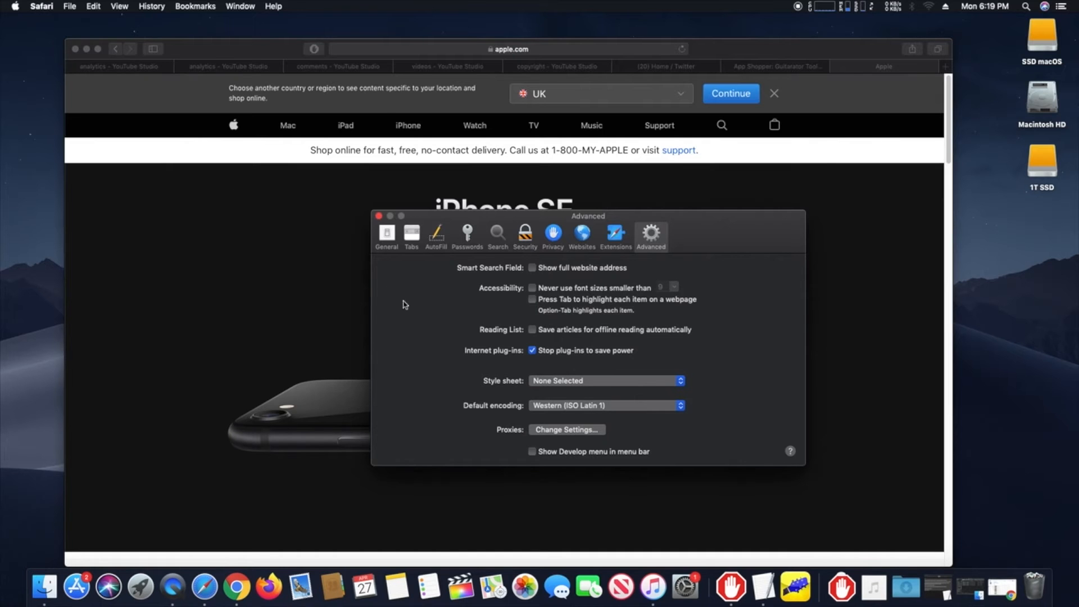
pyautogui.click(386, 232)
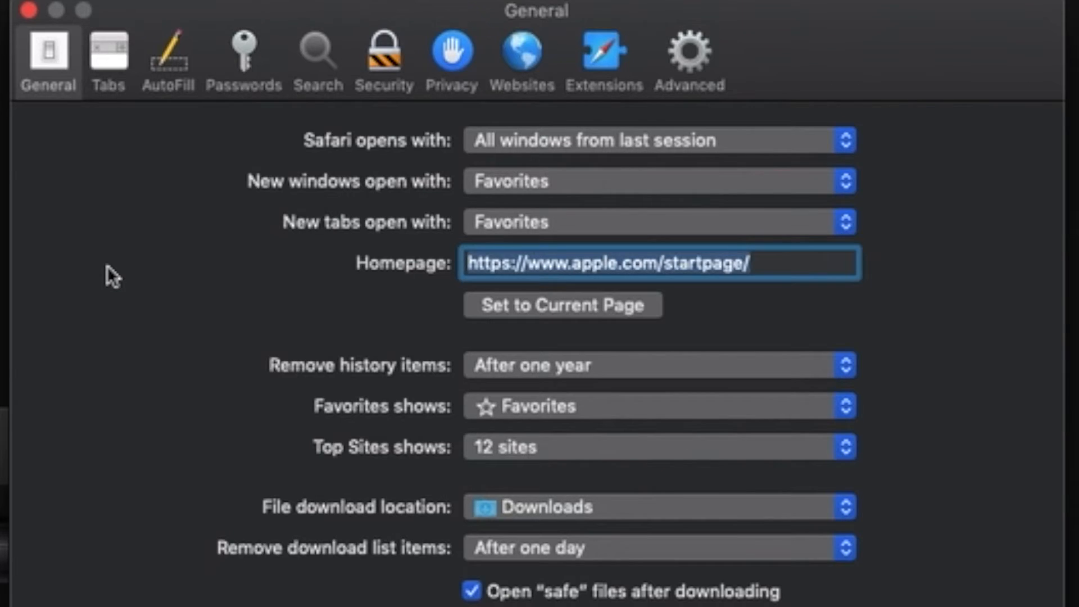
pyautogui.click(689, 55)
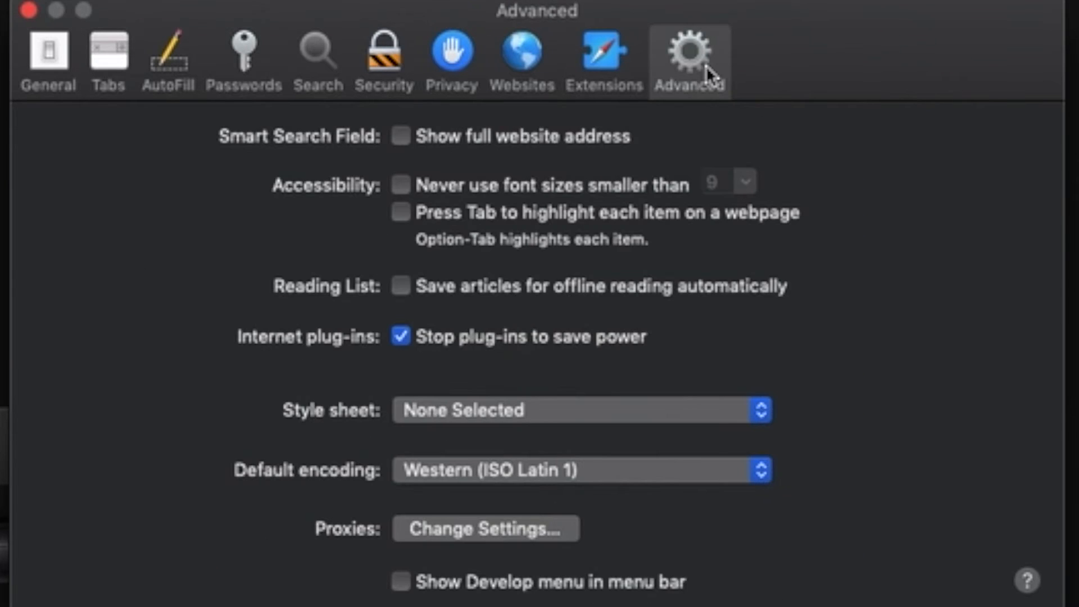
pyautogui.moveTo(690, 105)
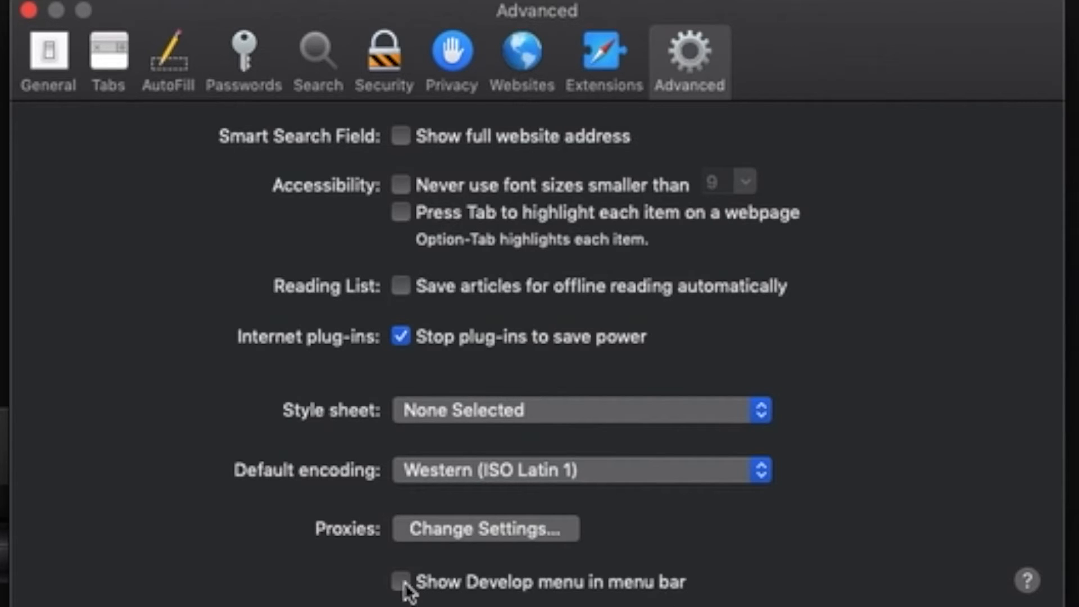
pyautogui.click(399, 581)
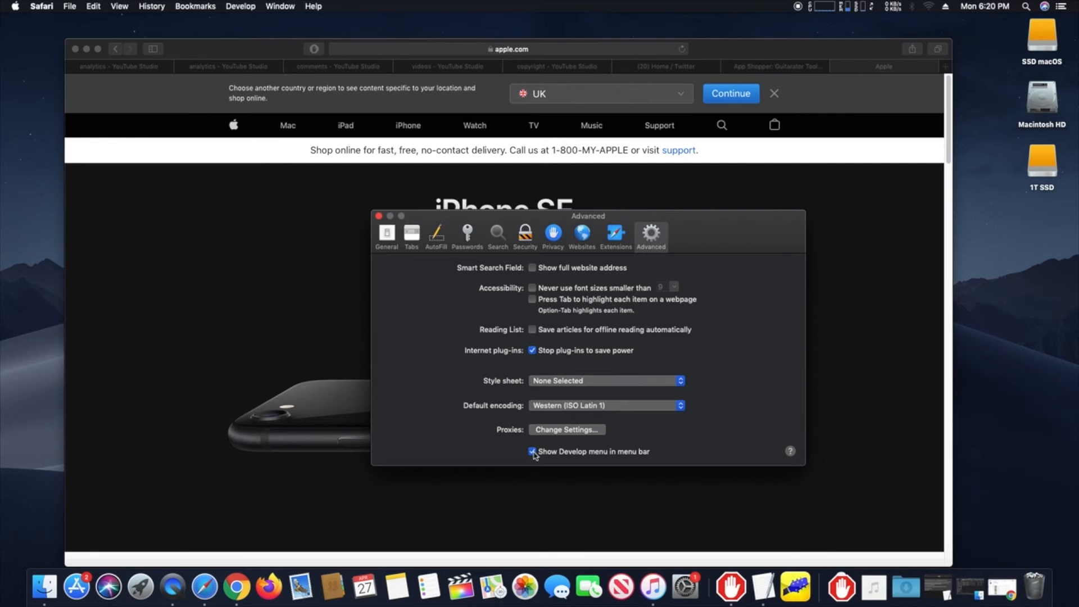
# - Open the newly added Develop menu in the menu bar
pyautogui.click(183, 11)
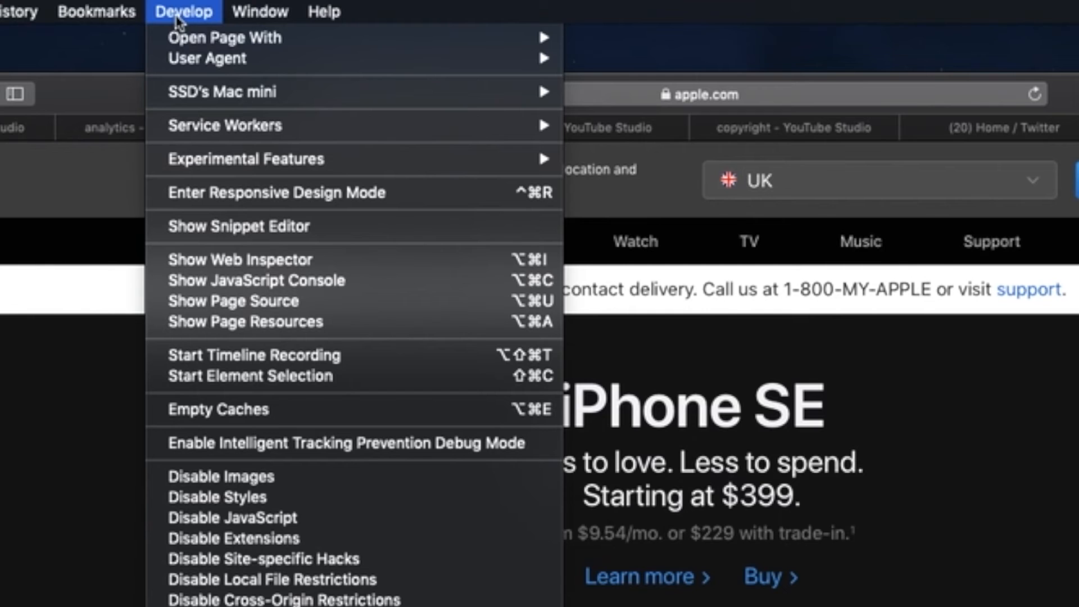
pyautogui.moveTo(229, 189)
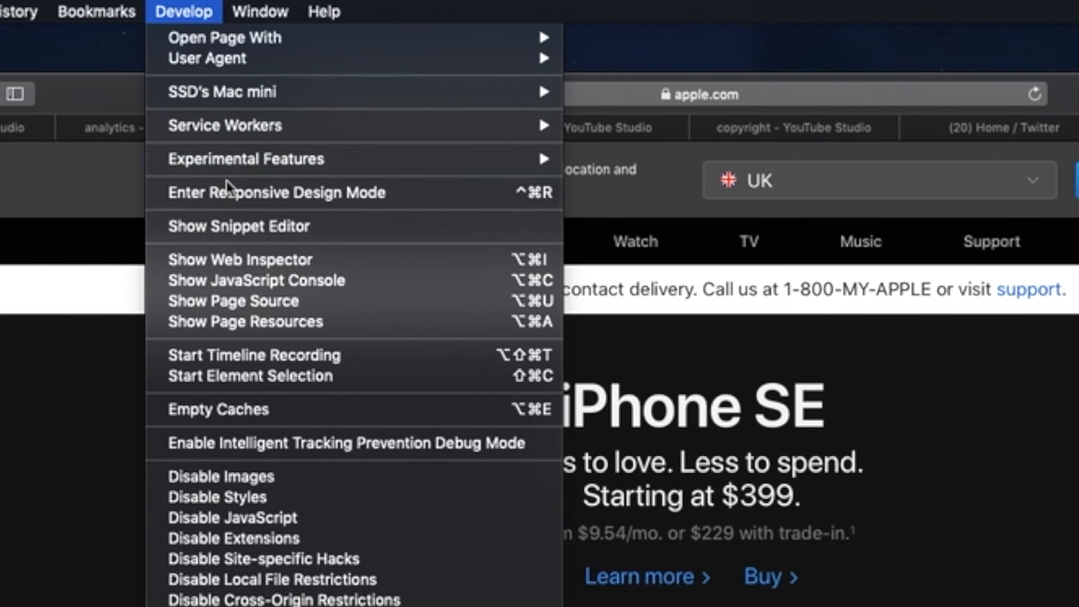
pyautogui.moveTo(237, 226)
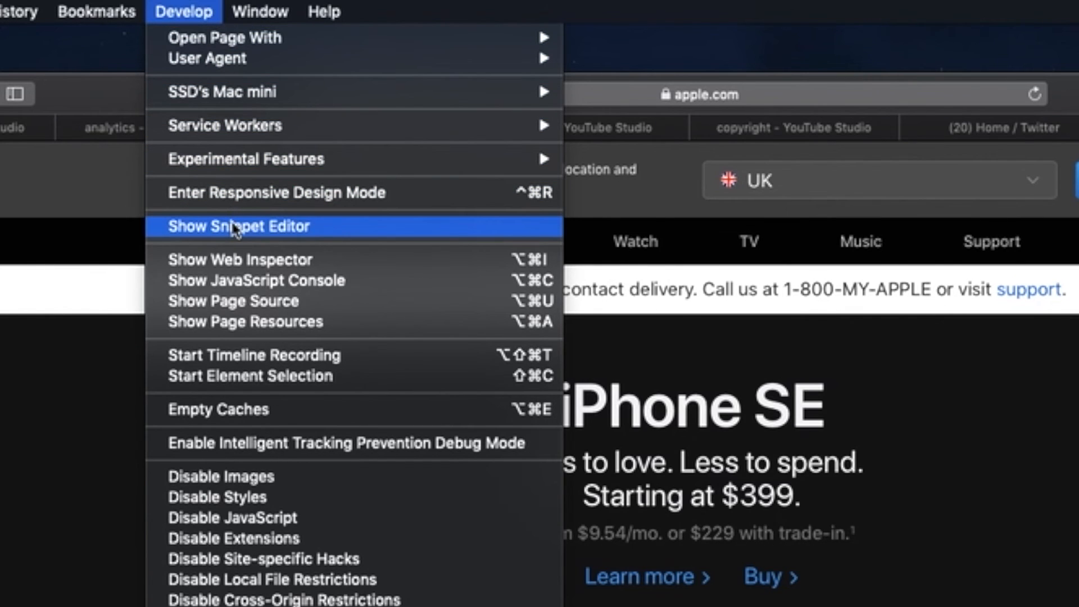
pyautogui.moveTo(261, 301)
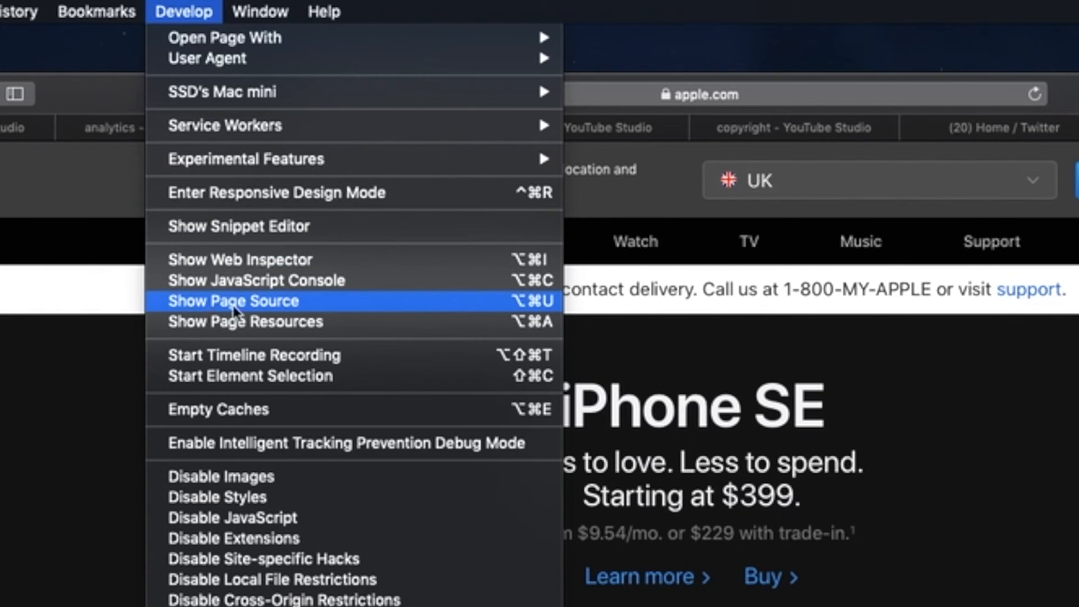
pyautogui.moveTo(219, 304)
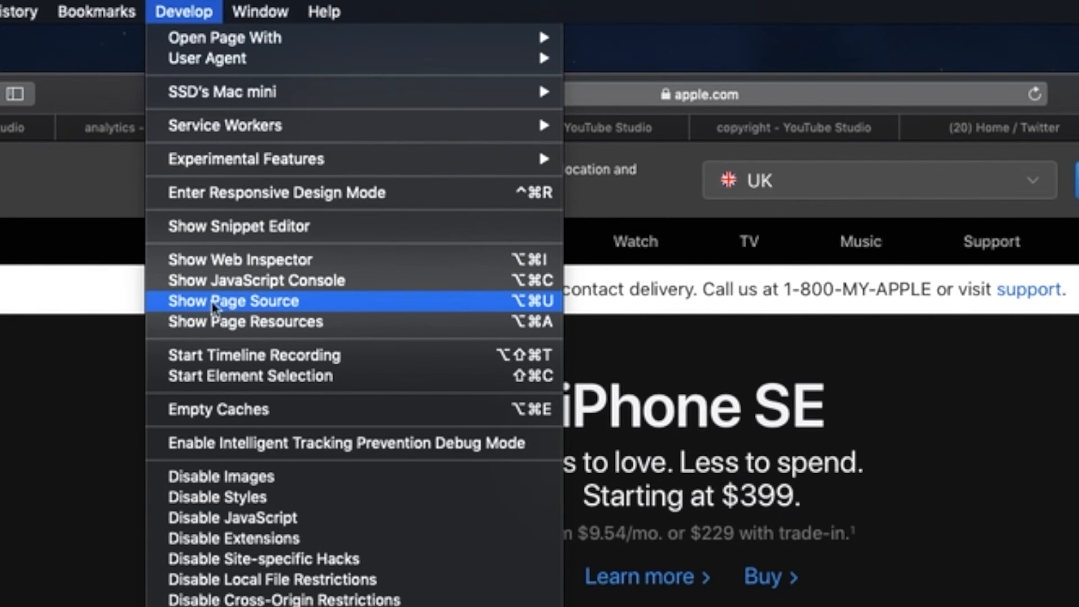
# - Show the apple.com page source in the Web Inspector and scroll through the markup
pyautogui.click(234, 301)
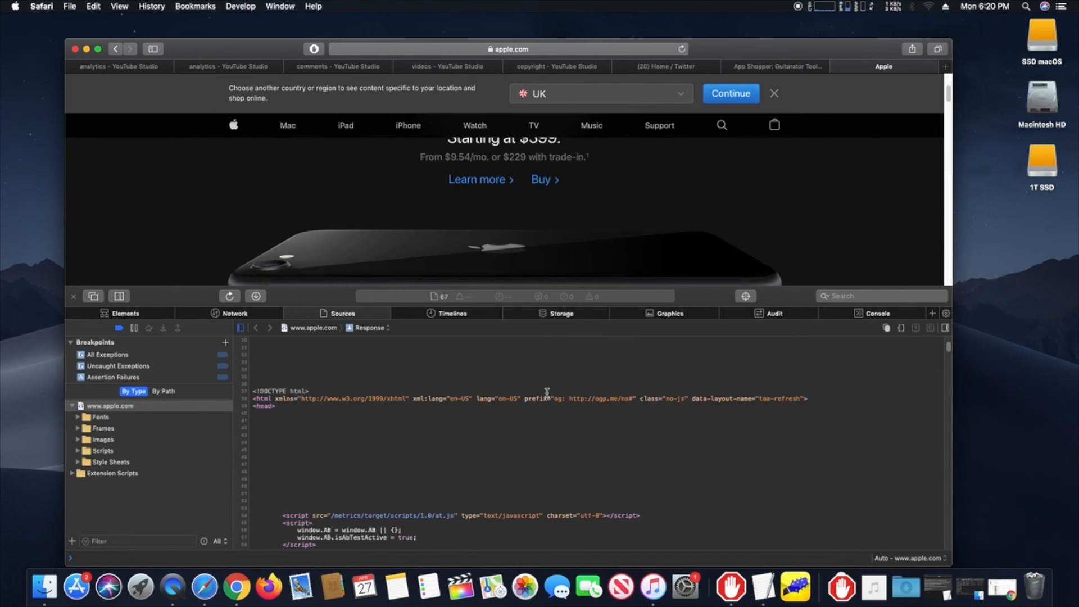
pyautogui.scroll(-3)
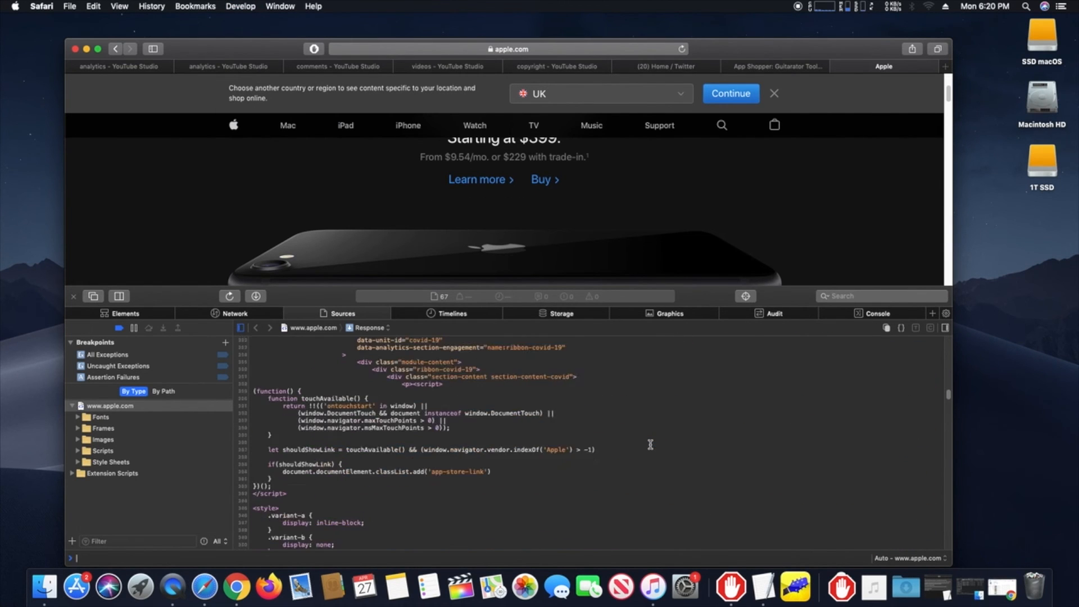
pyautogui.scroll(-3)
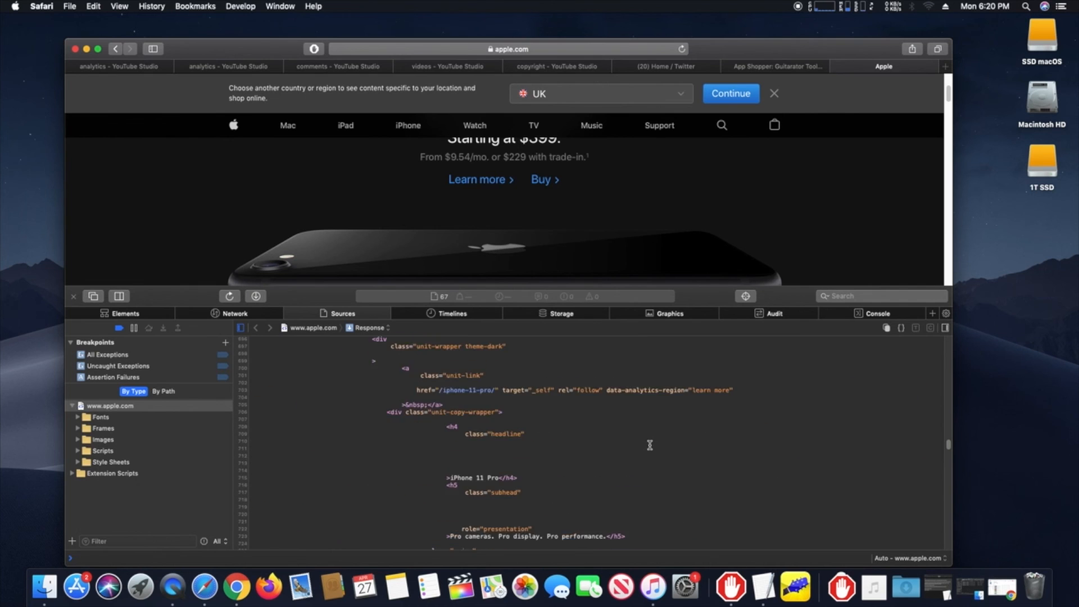